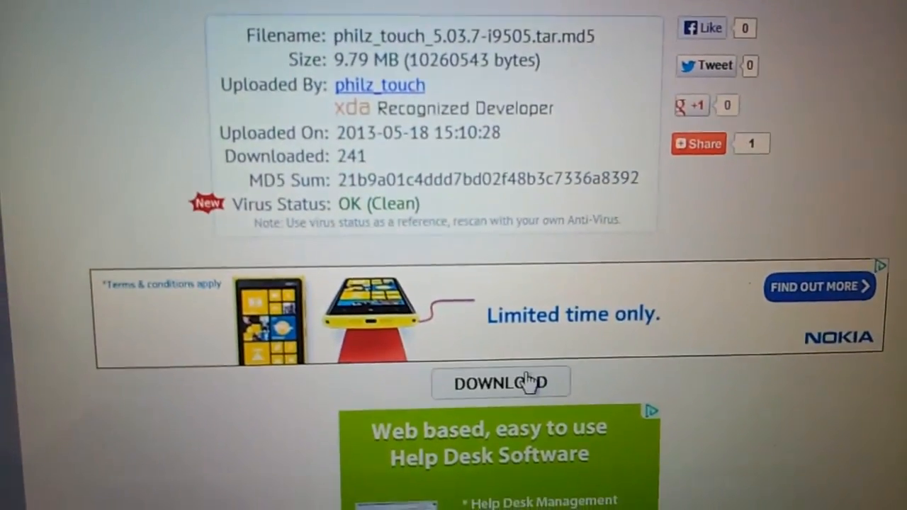
Download and save philz_touch_5.03.7-i9505.tar.md5 from the file page
scroll(up, 3)
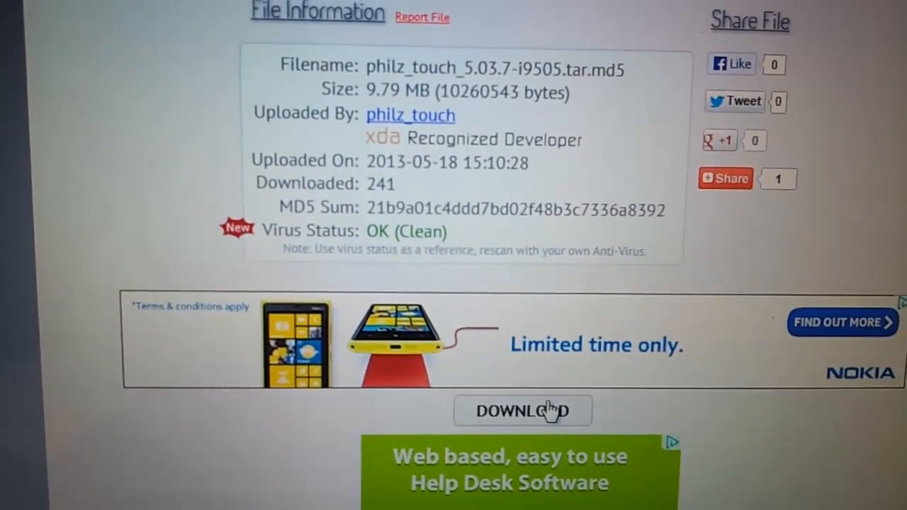
click(522, 411)
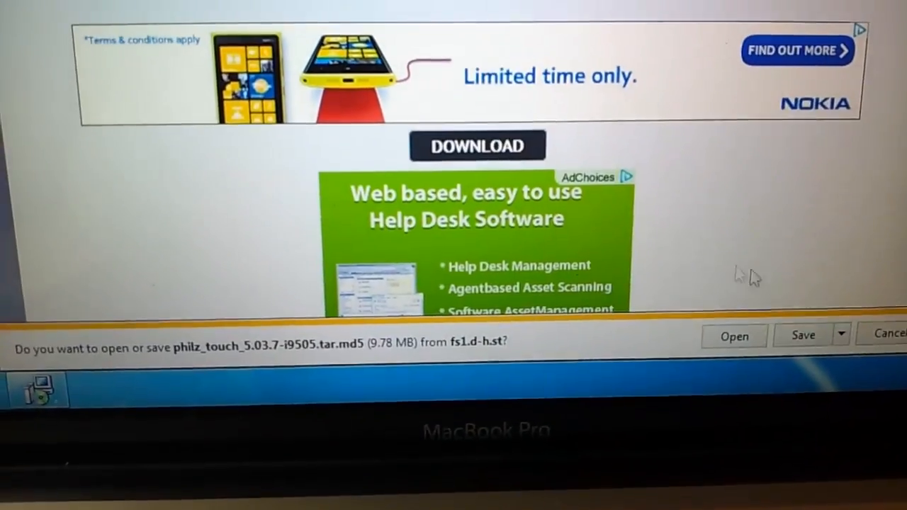
click(803, 336)
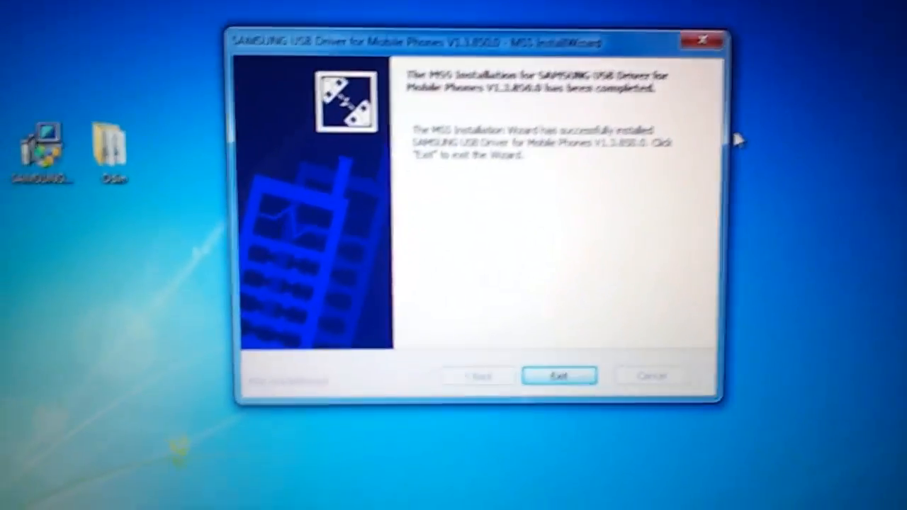
Exit the Samsung USB driver wizard and open the desktop Odin folder
click(559, 376)
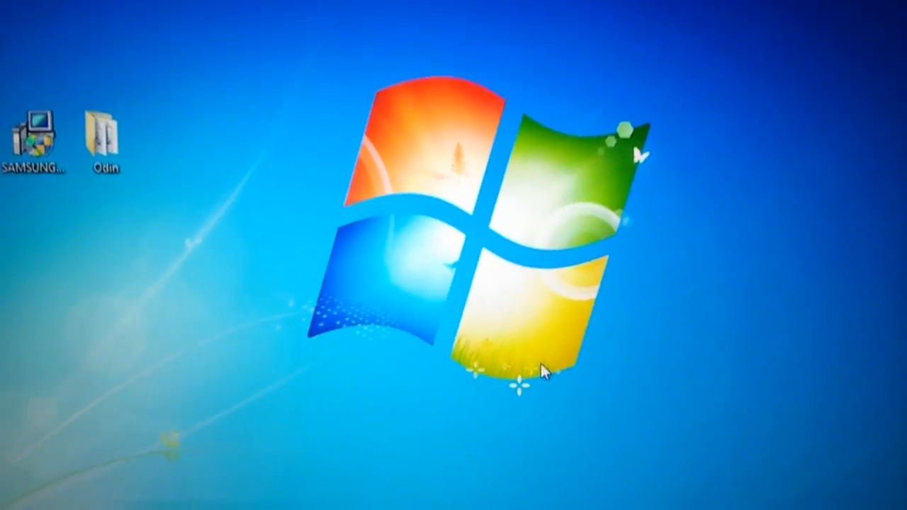
drag(103, 134, 506, 192)
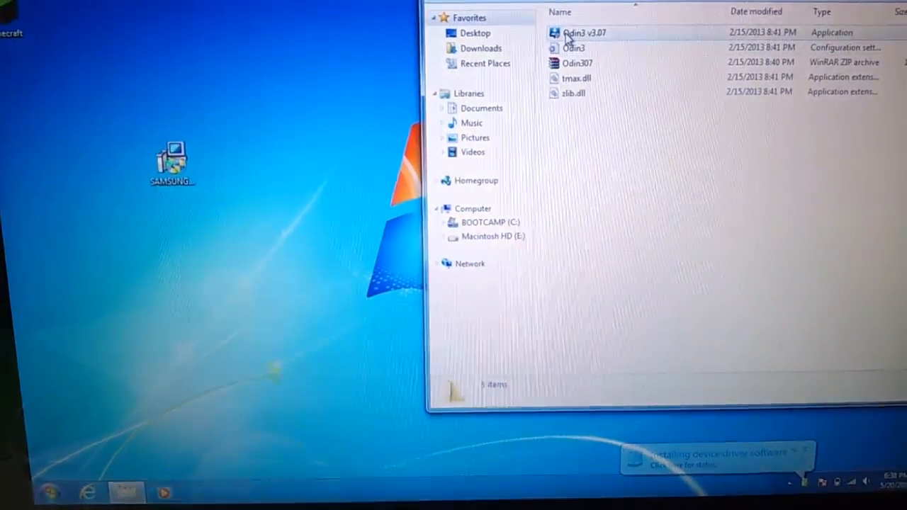
Run Odin3 v3.07 as administrator, approving the User Account Control prompt
right_click(584, 32)
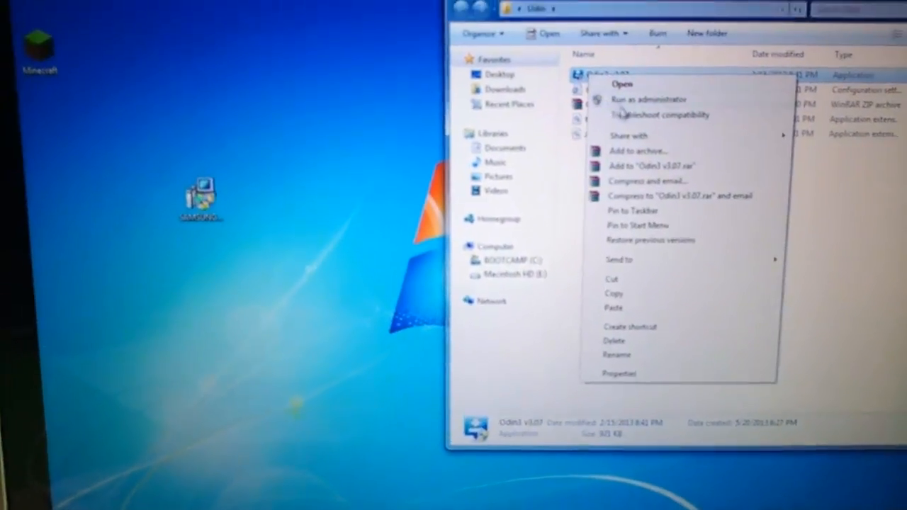
click(647, 99)
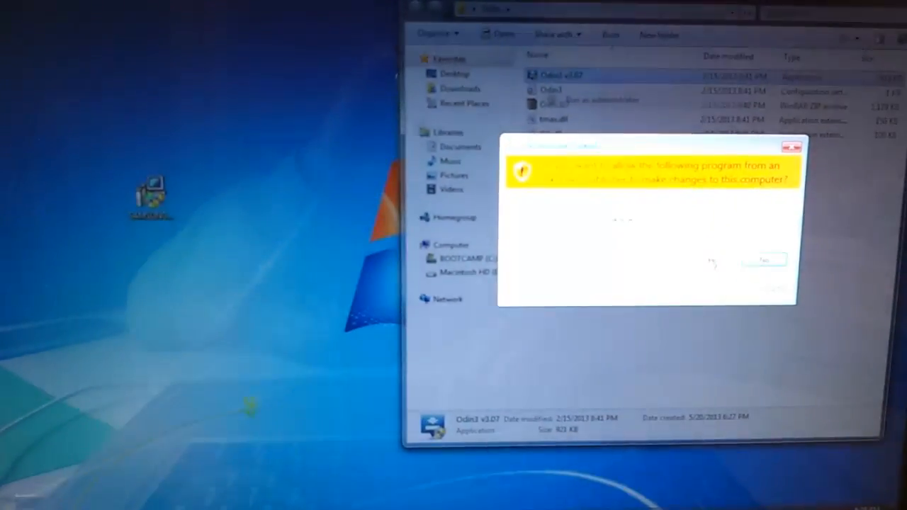
click(765, 260)
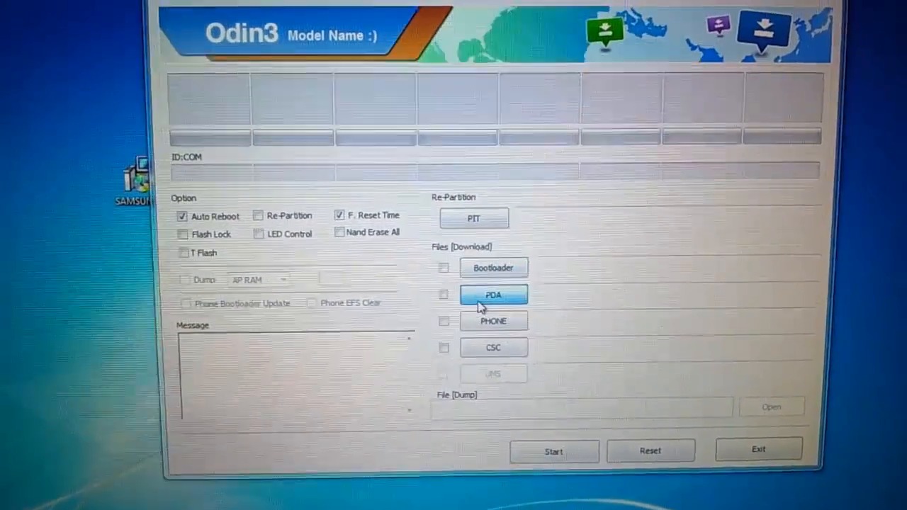
Load philz_touch_5.03.7-i9505.tar.md5 from Downloads into the PDA slot
click(493, 294)
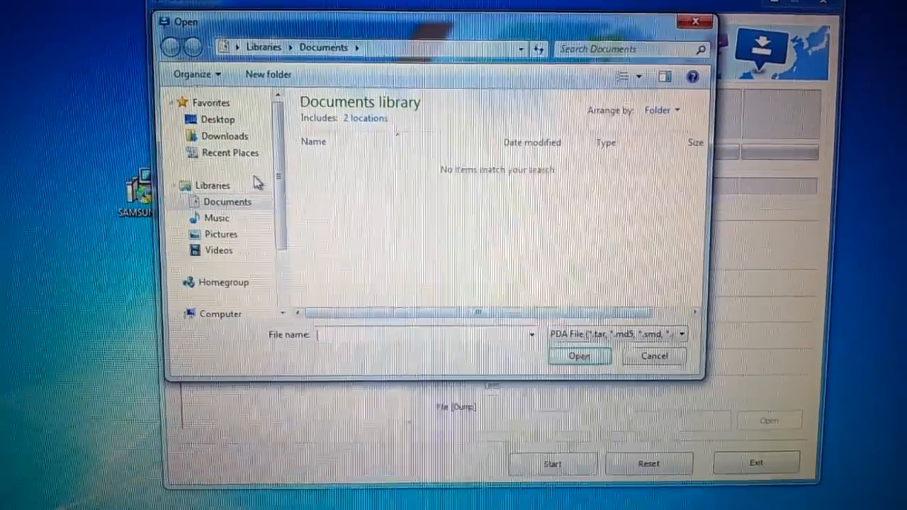
click(225, 136)
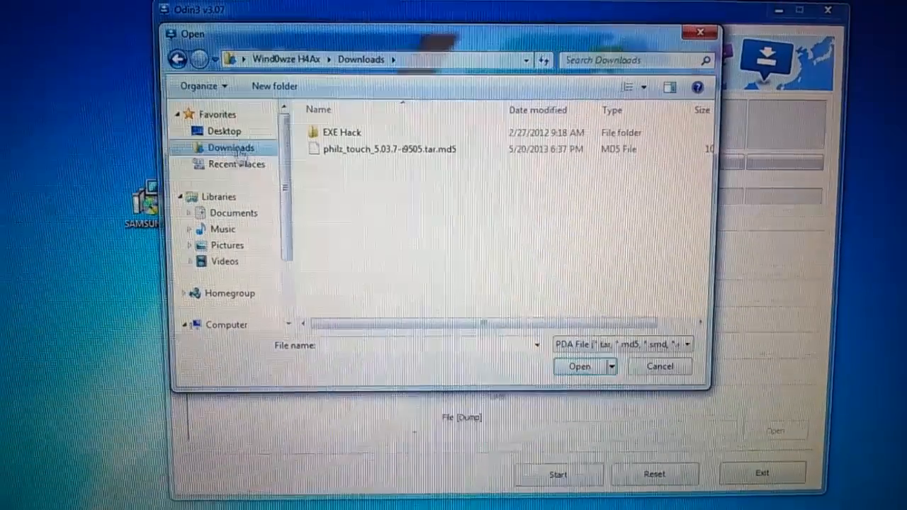
click(578, 366)
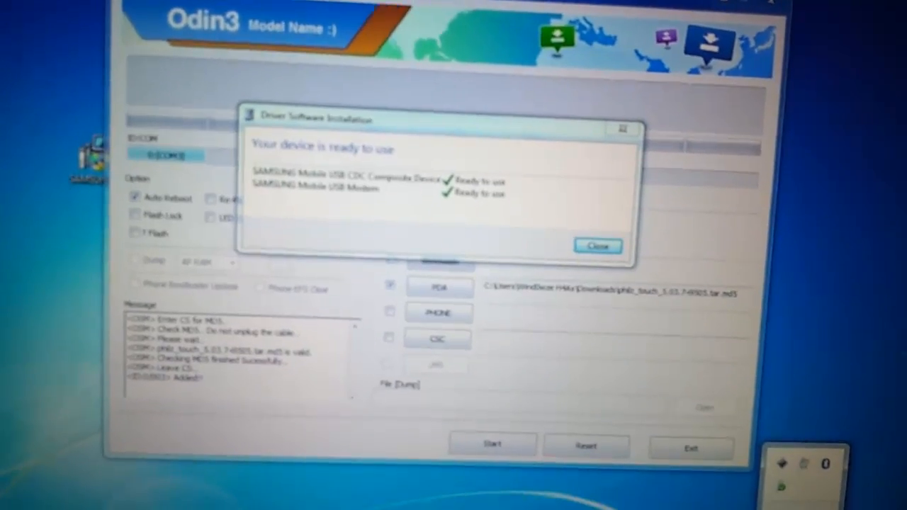
Dismiss the driver installation notice and start flashing the PhilZ Touch recovery
click(597, 246)
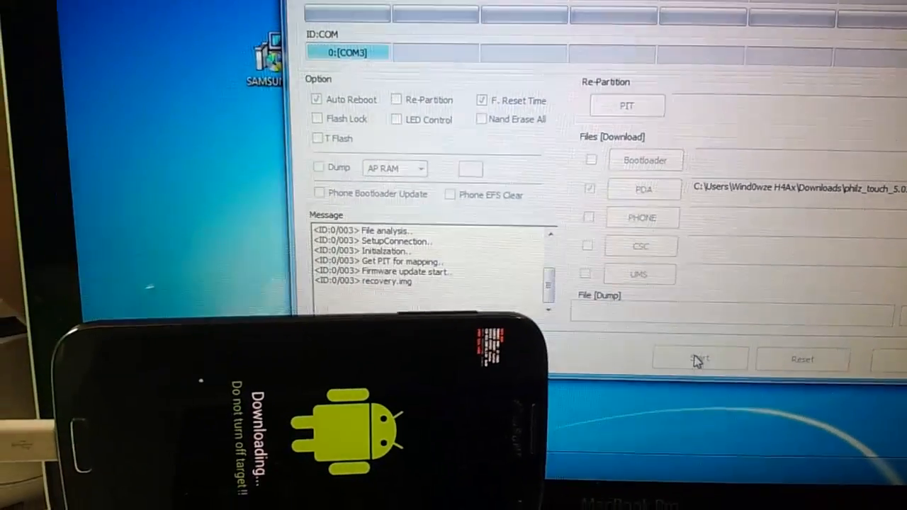
click(699, 359)
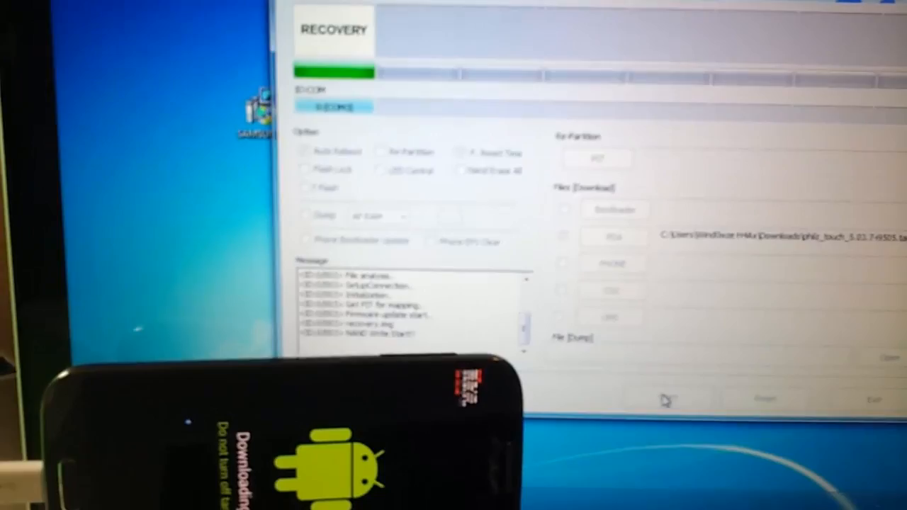